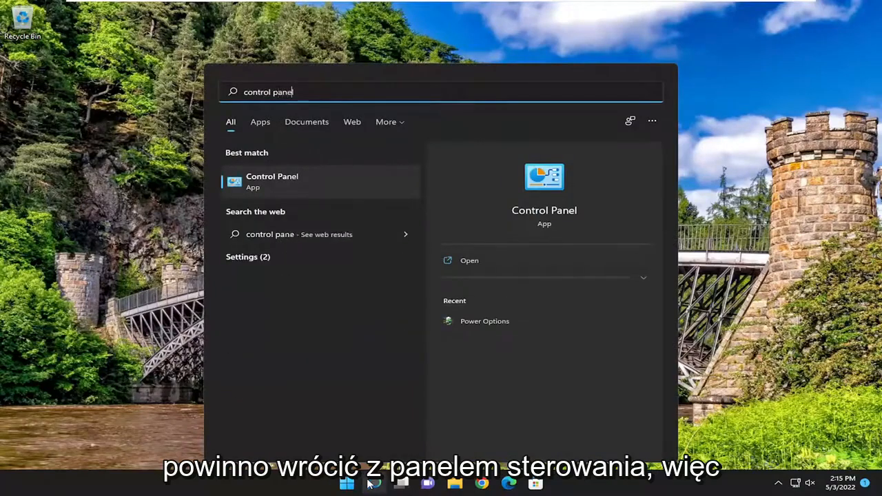
Open Control Panel in Large icons view and launch the Sound settings
{"action": "left_click", "coordinate": [272, 181]}
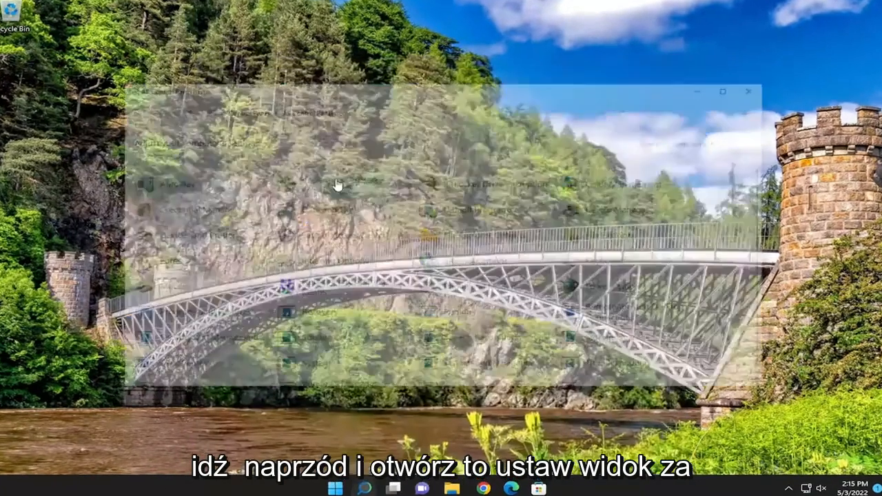
{"action": "left_click", "coordinate": [762, 113]}
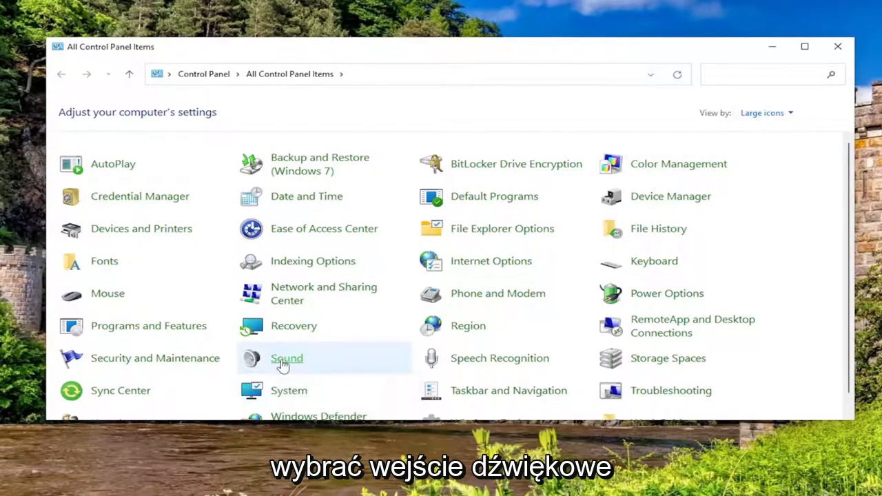
{"action": "double_click", "coordinate": [286, 358]}
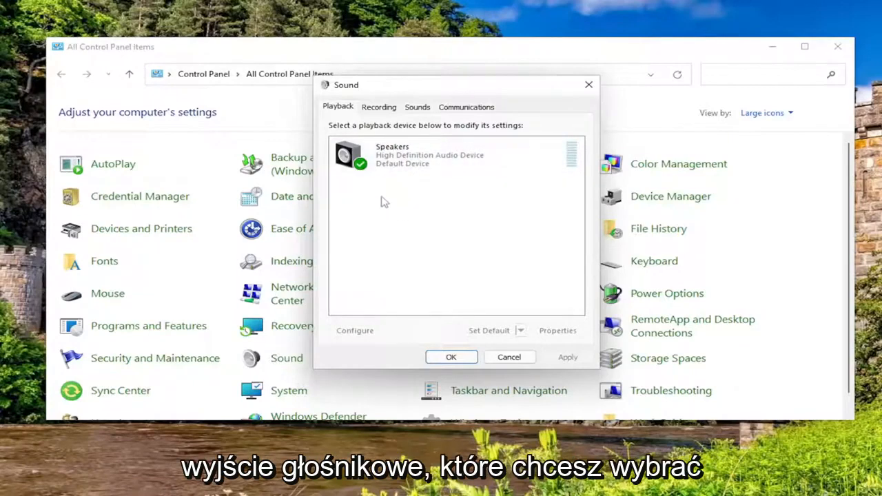
Select Speakers as the default playback device and show disabled devices in the list
{"action": "left_click", "coordinate": [429, 155]}
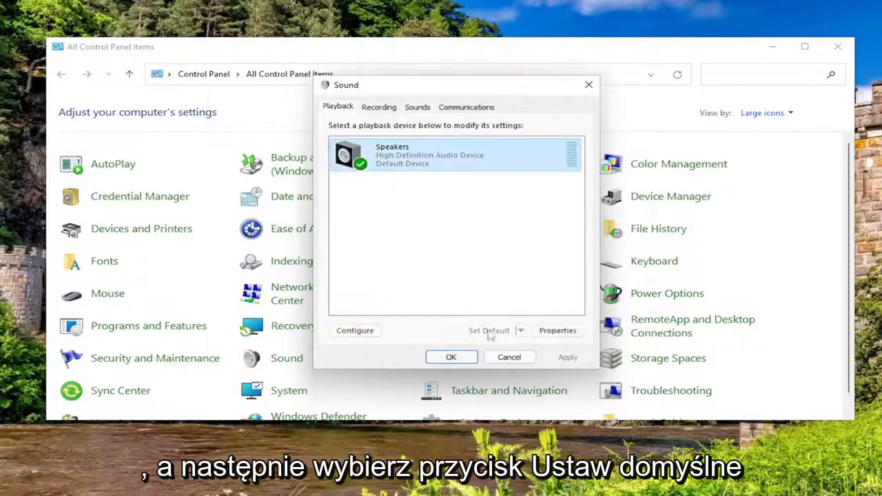
{"action": "mouse_move", "coordinate": [406, 239]}
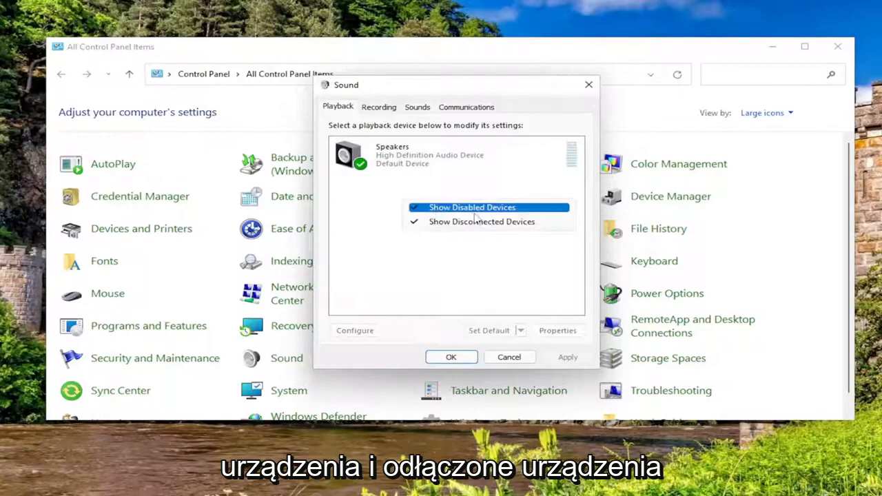
{"action": "left_click", "coordinate": [472, 207]}
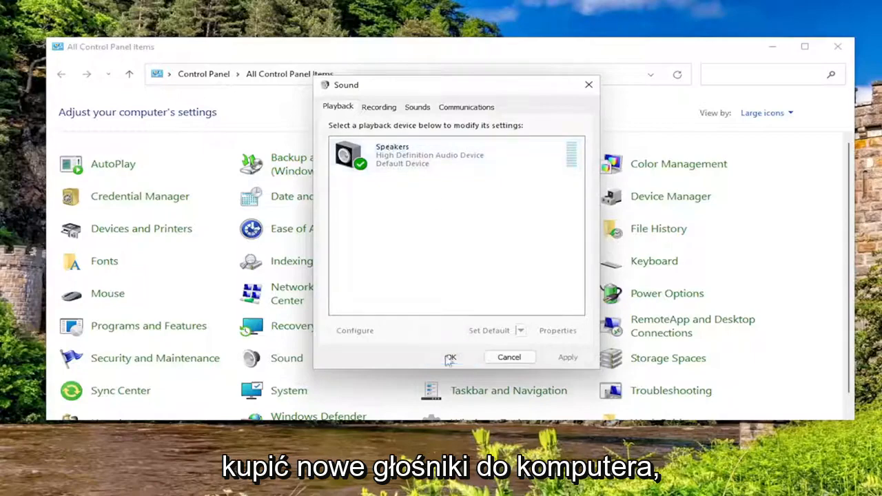
Confirm the Sound dialog with OK and search for 'troubleshoot settings'
{"action": "left_click", "coordinate": [450, 357]}
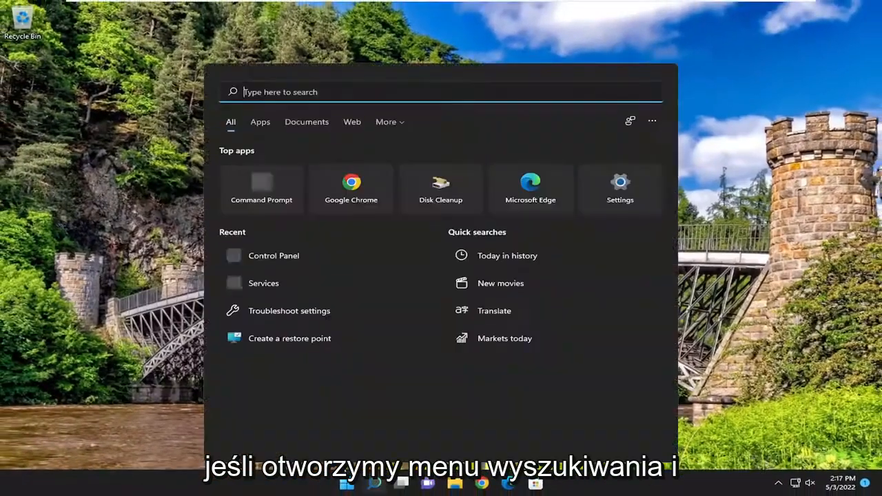
{"action": "type", "text": "troubleshoot settings"}
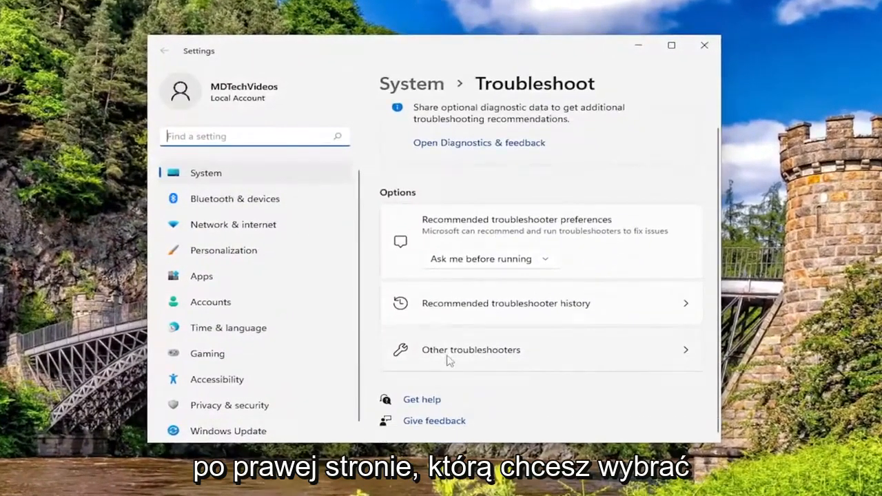
Run the Playing Audio troubleshooter from Other troubleshooters
{"action": "left_click", "coordinate": [471, 350]}
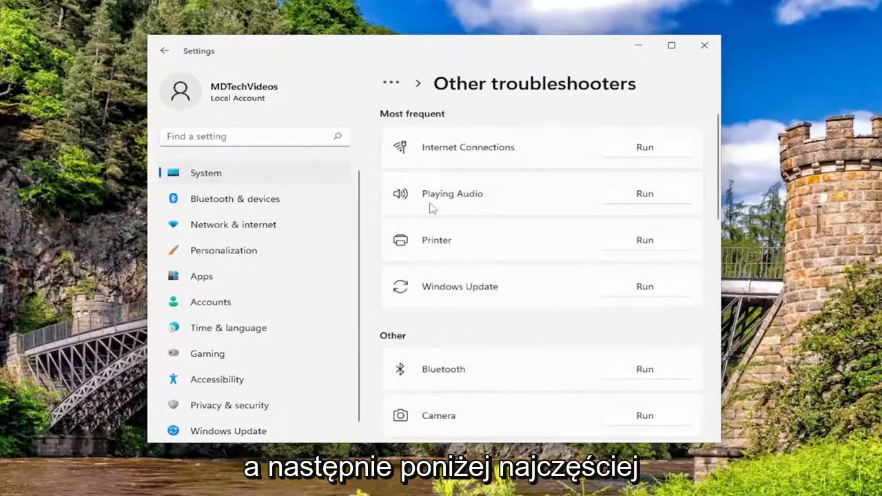
{"action": "left_click", "coordinate": [644, 193]}
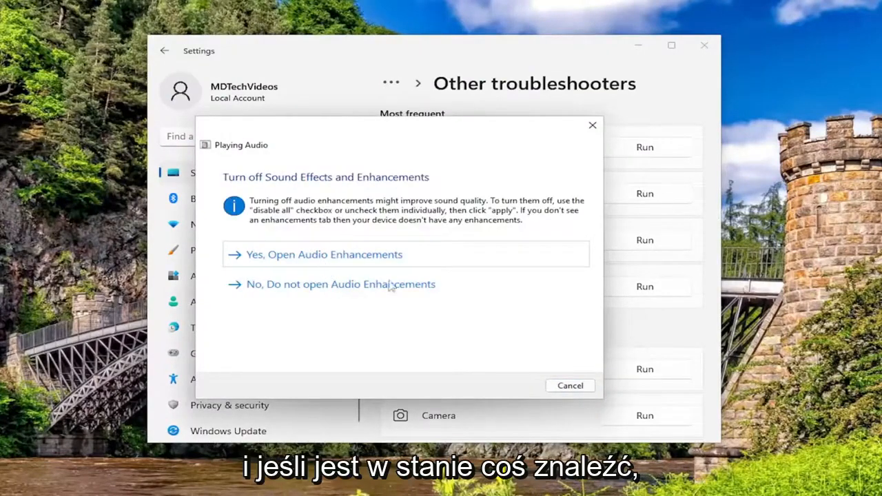
Decline Audio Enhancements, skip the volume step, and close the finished troubleshooter
{"action": "left_click", "coordinate": [331, 283]}
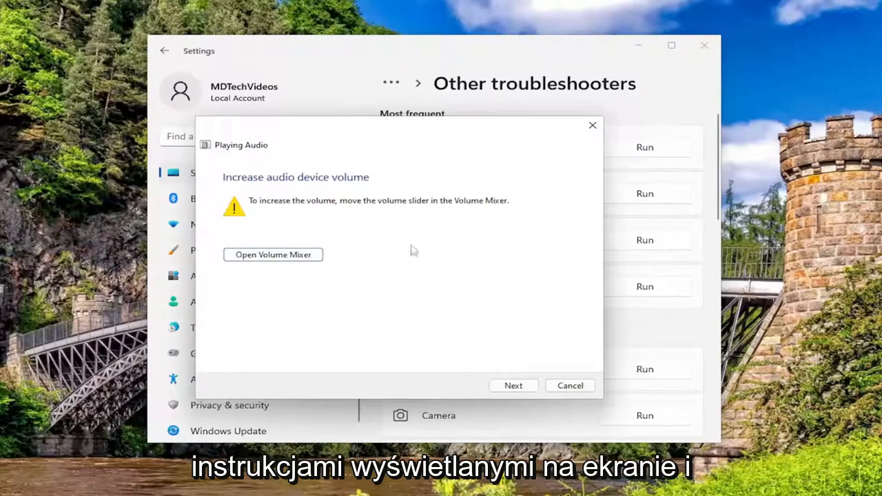
{"action": "left_click", "coordinate": [513, 385]}
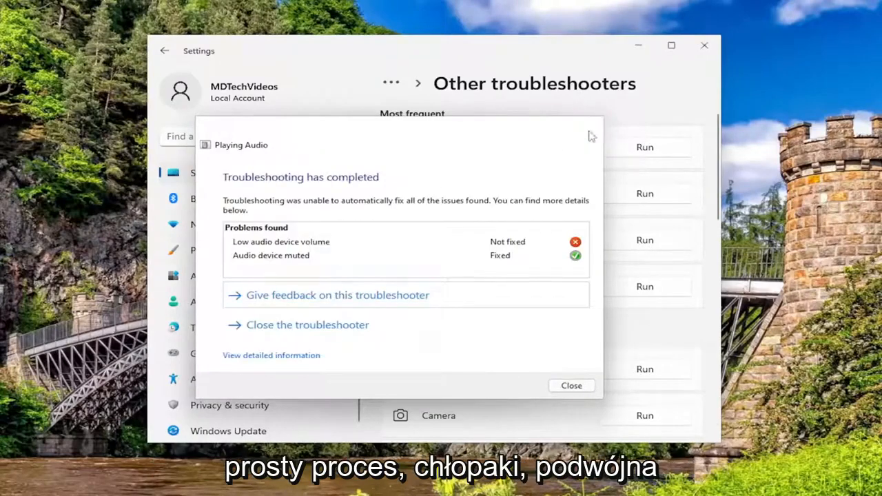
{"action": "left_click", "coordinate": [571, 385]}
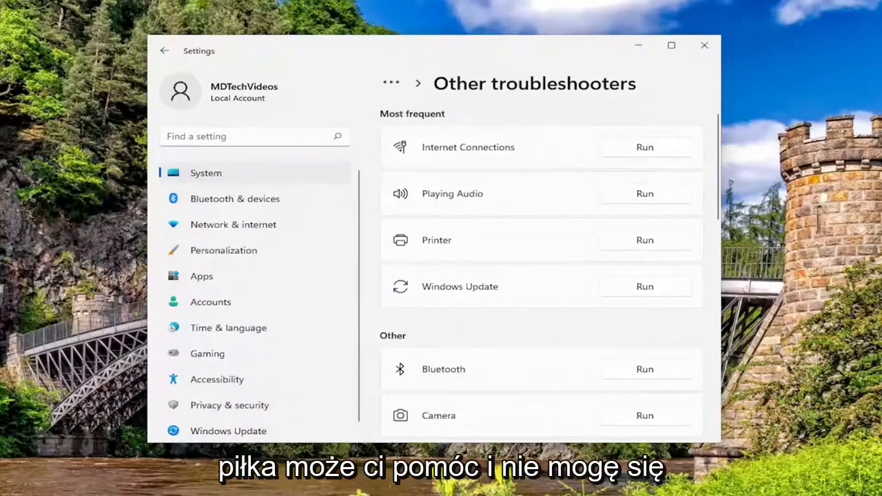